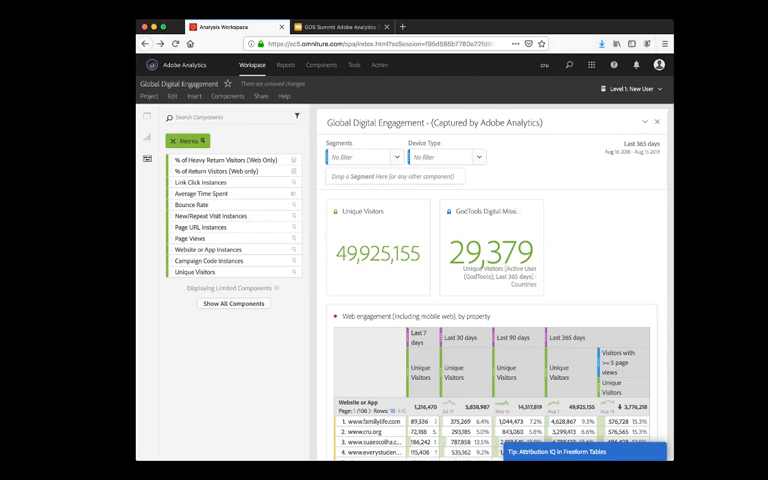
{"action": "mouse_move", "coordinate": [631, 90]}
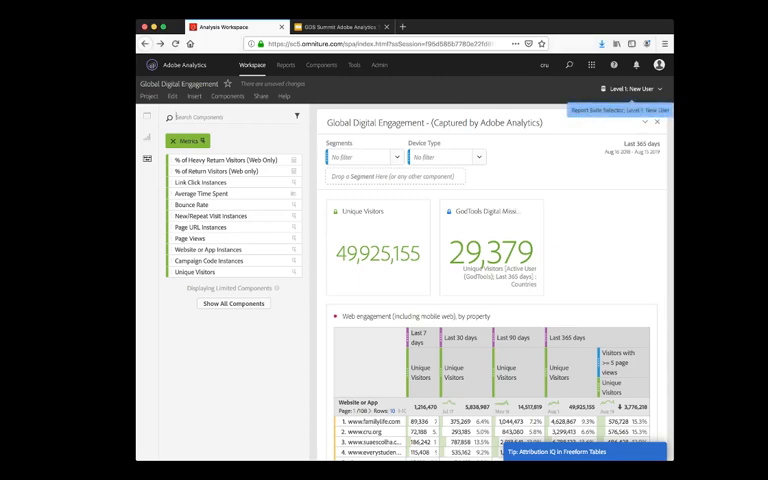